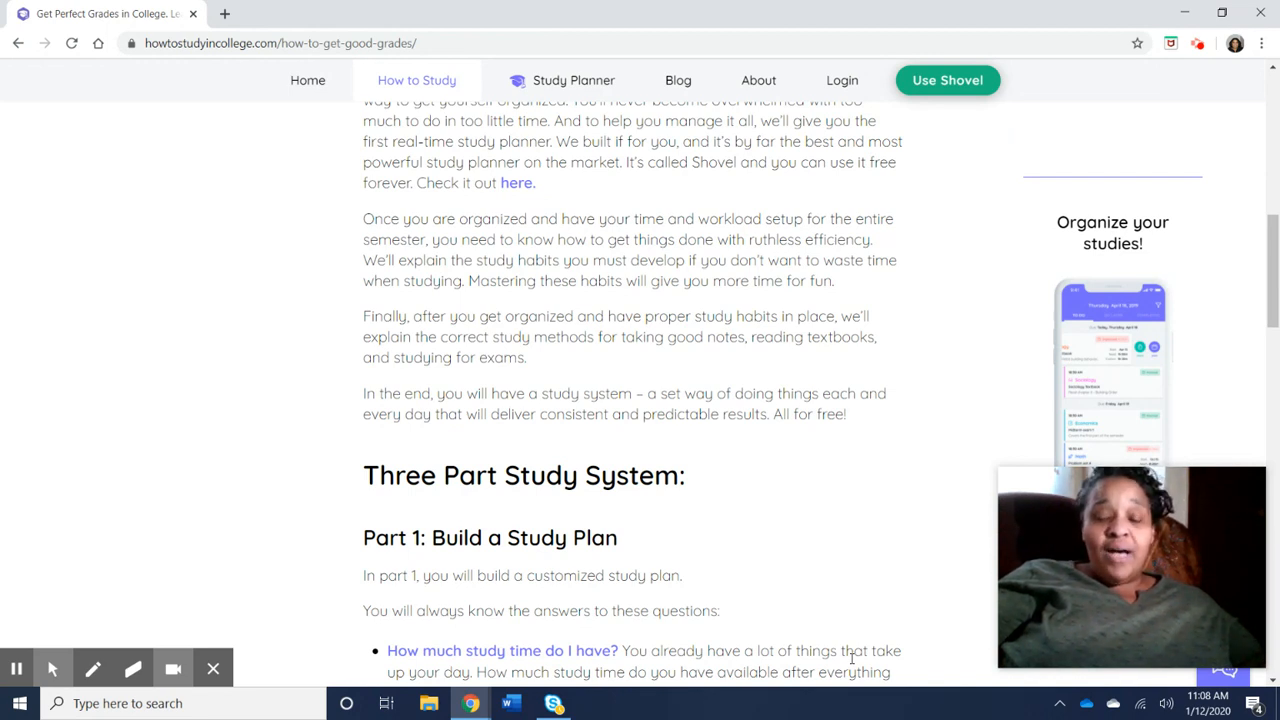
mouse_move(792, 540)
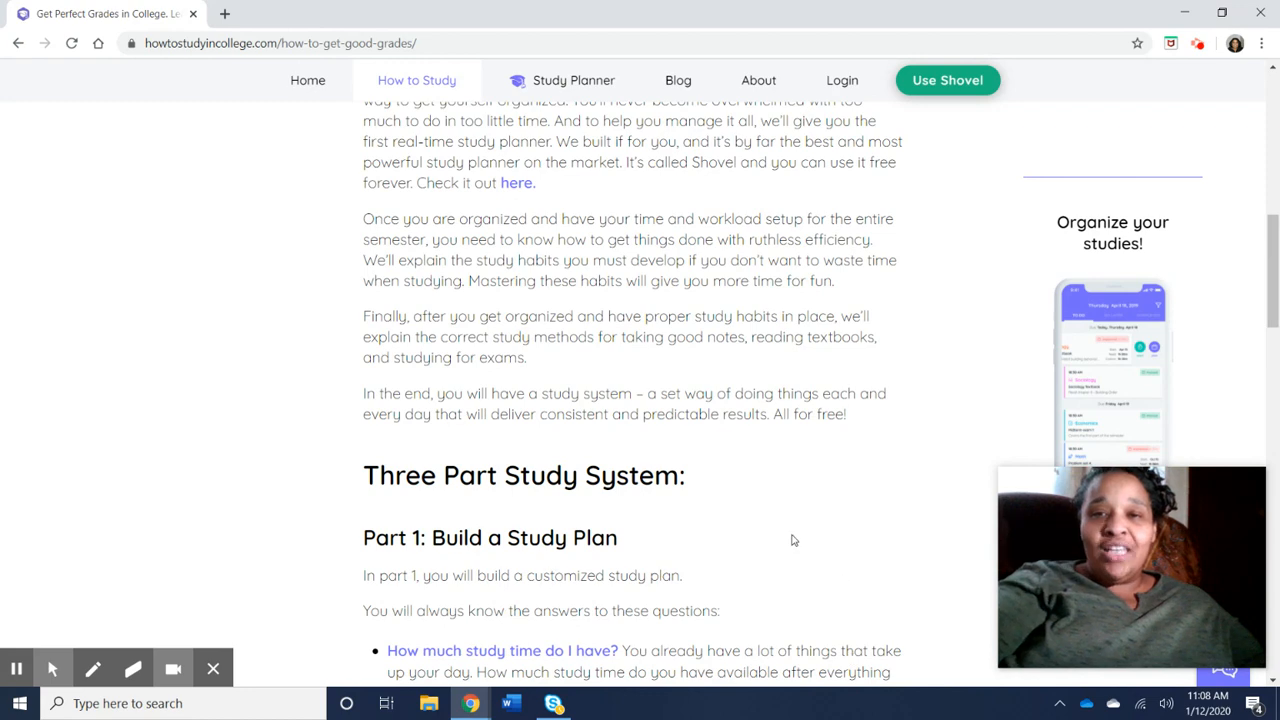
scroll("down", 3)
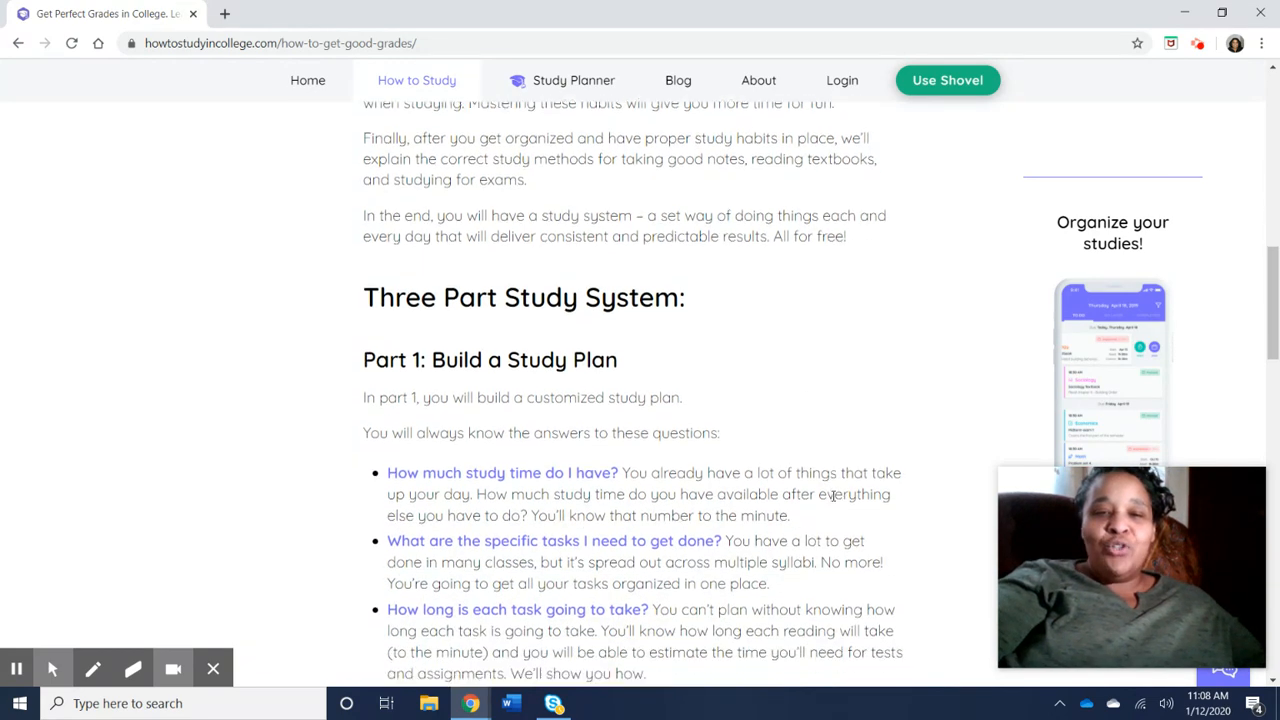
scroll("down", 3)
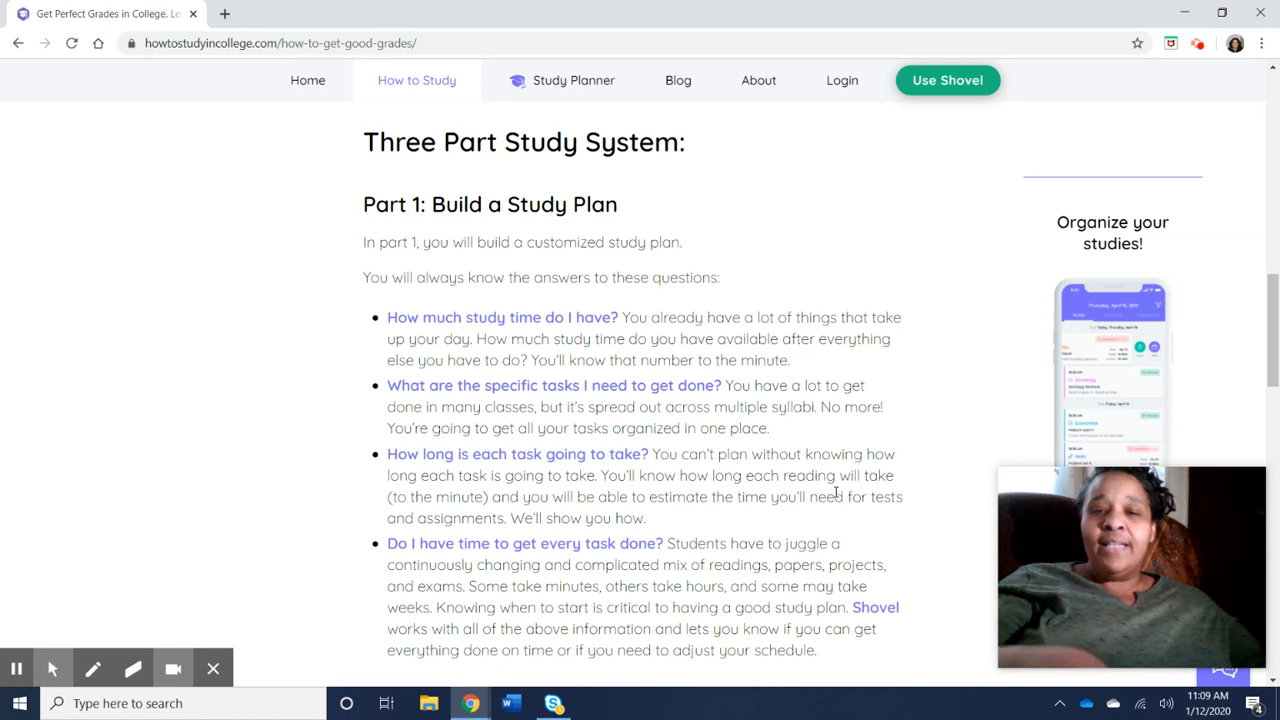
mouse_move(894, 512)
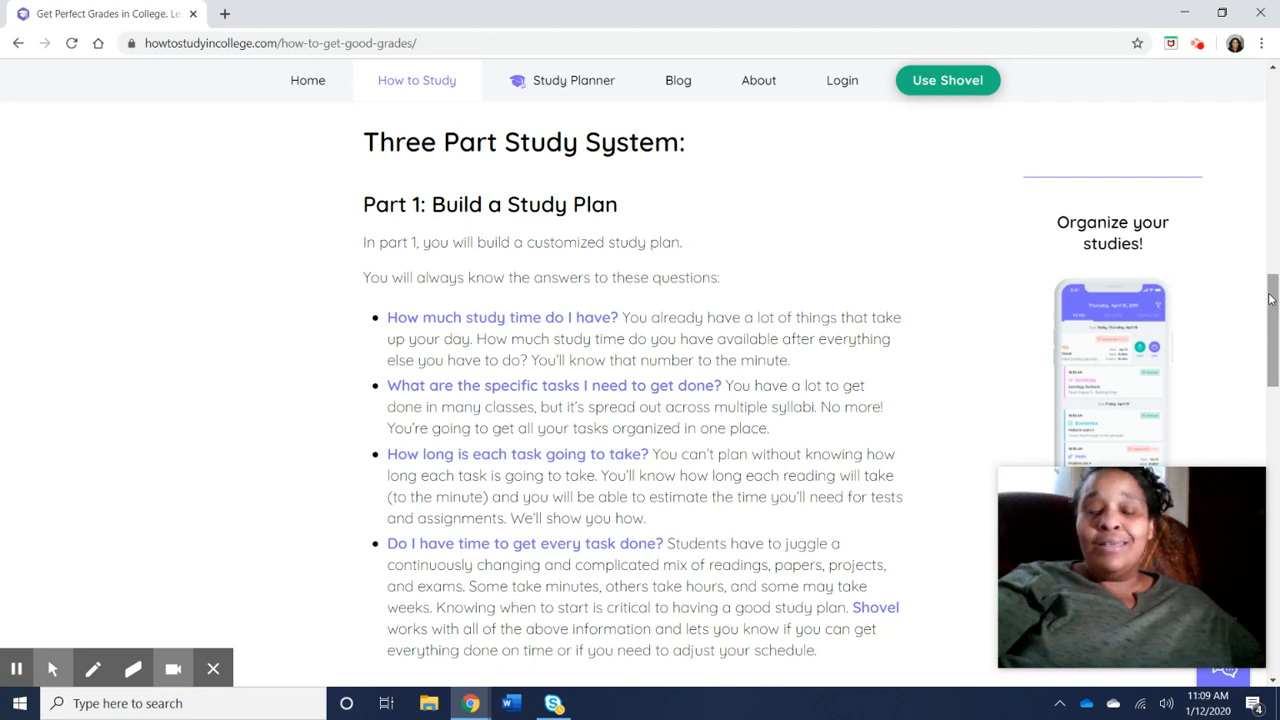
scroll("down", 3)
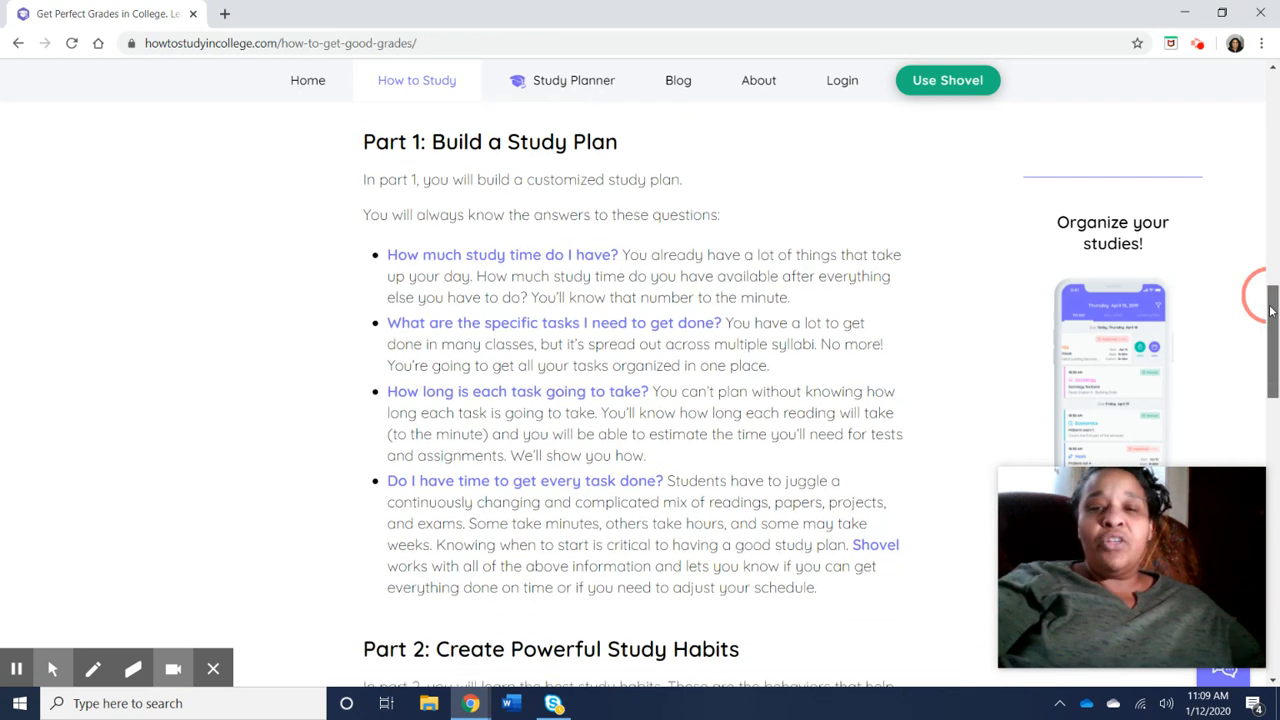
scroll("down", 3)
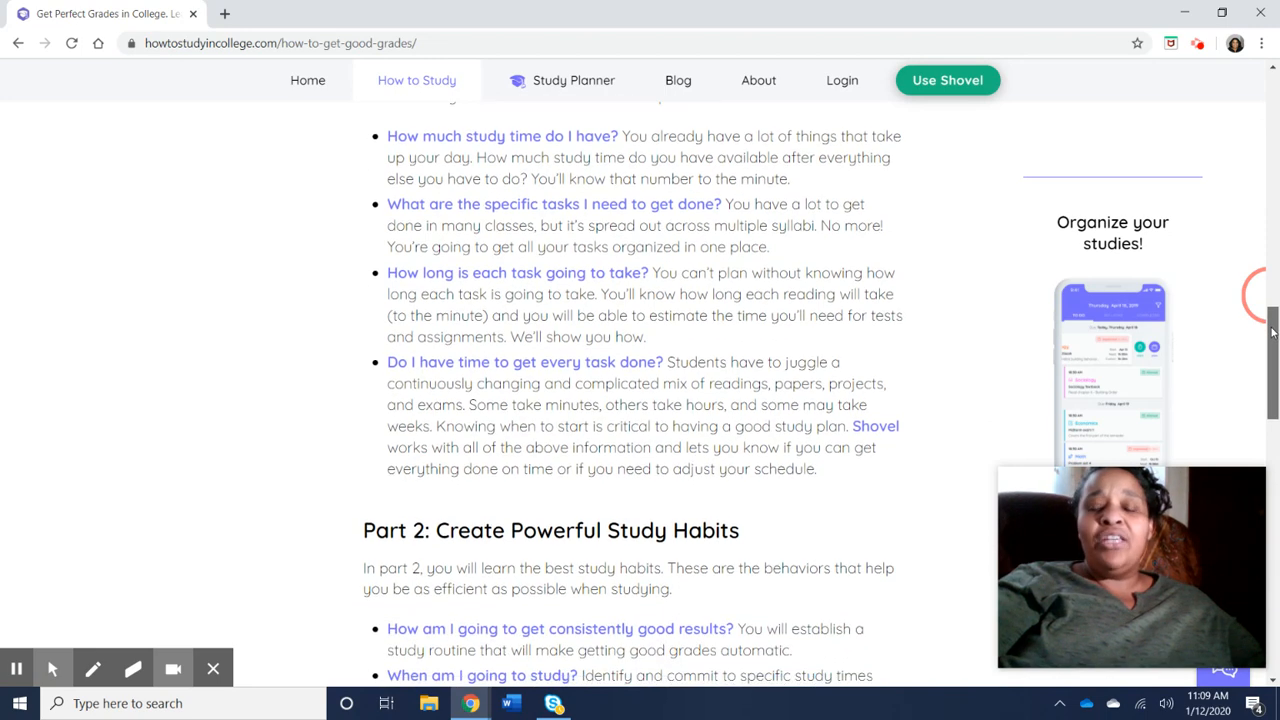
scroll("down", 3)
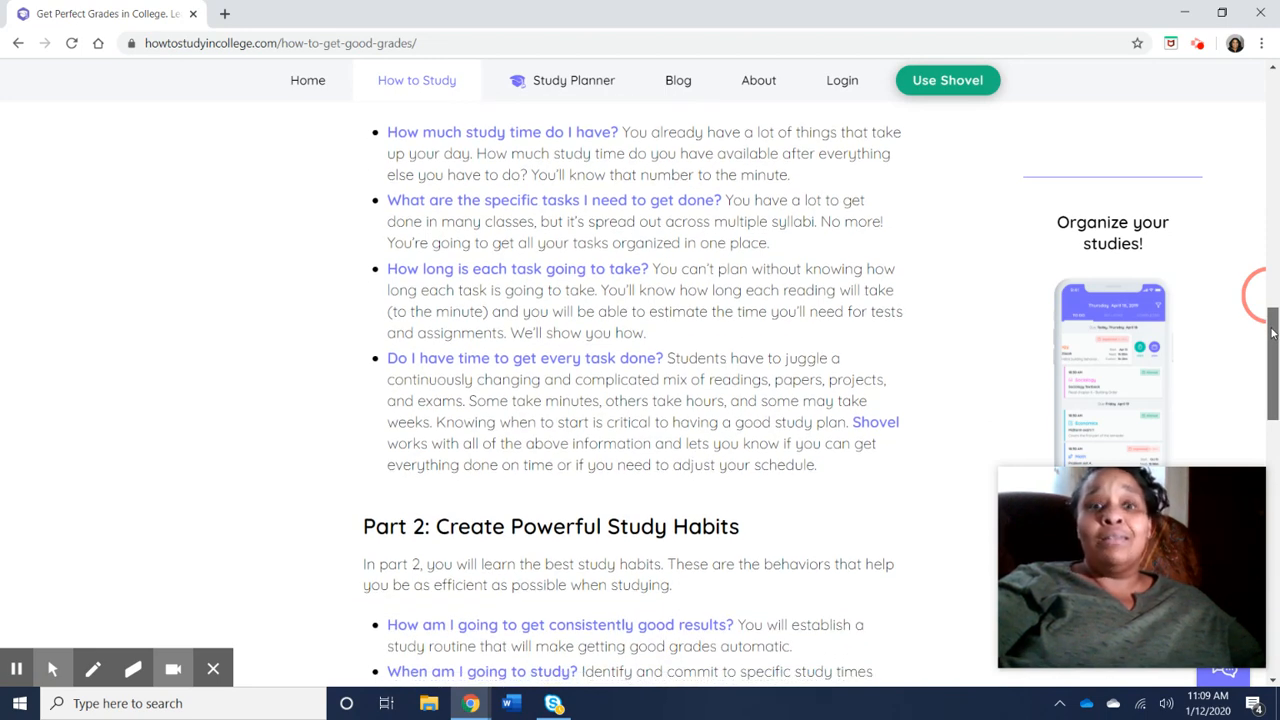
scroll("down", 3)
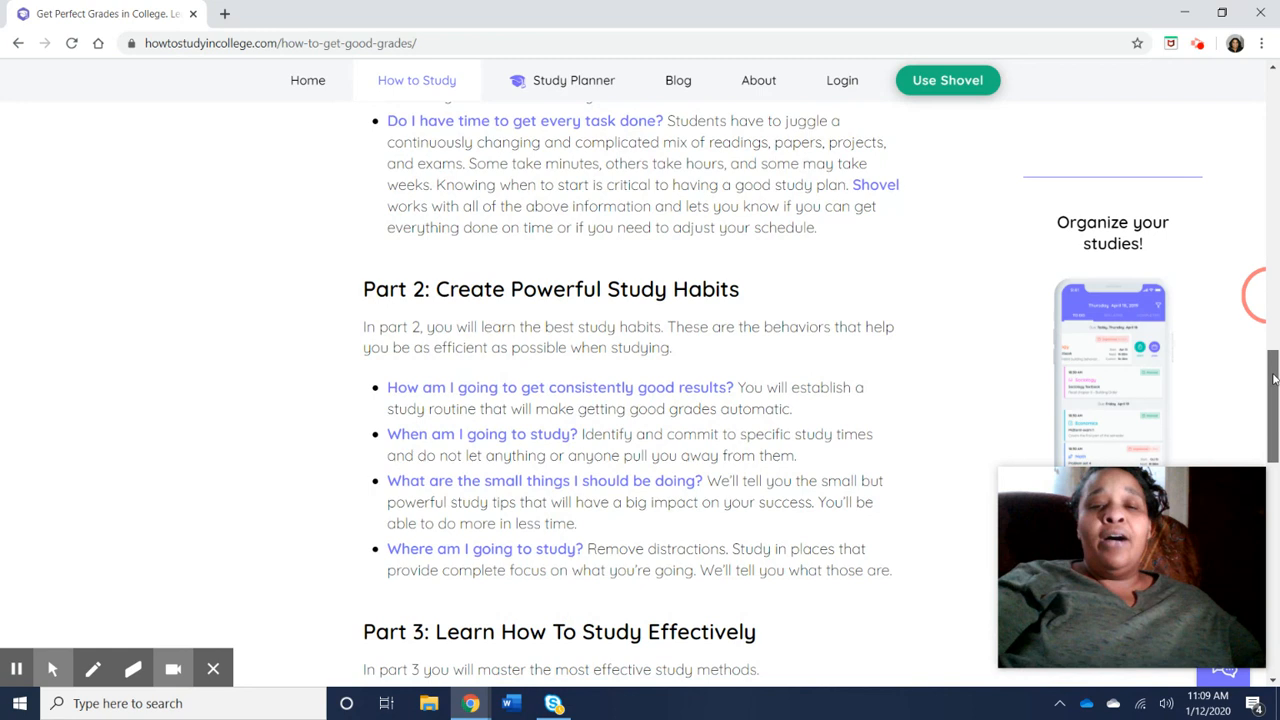
scroll("down", 3)
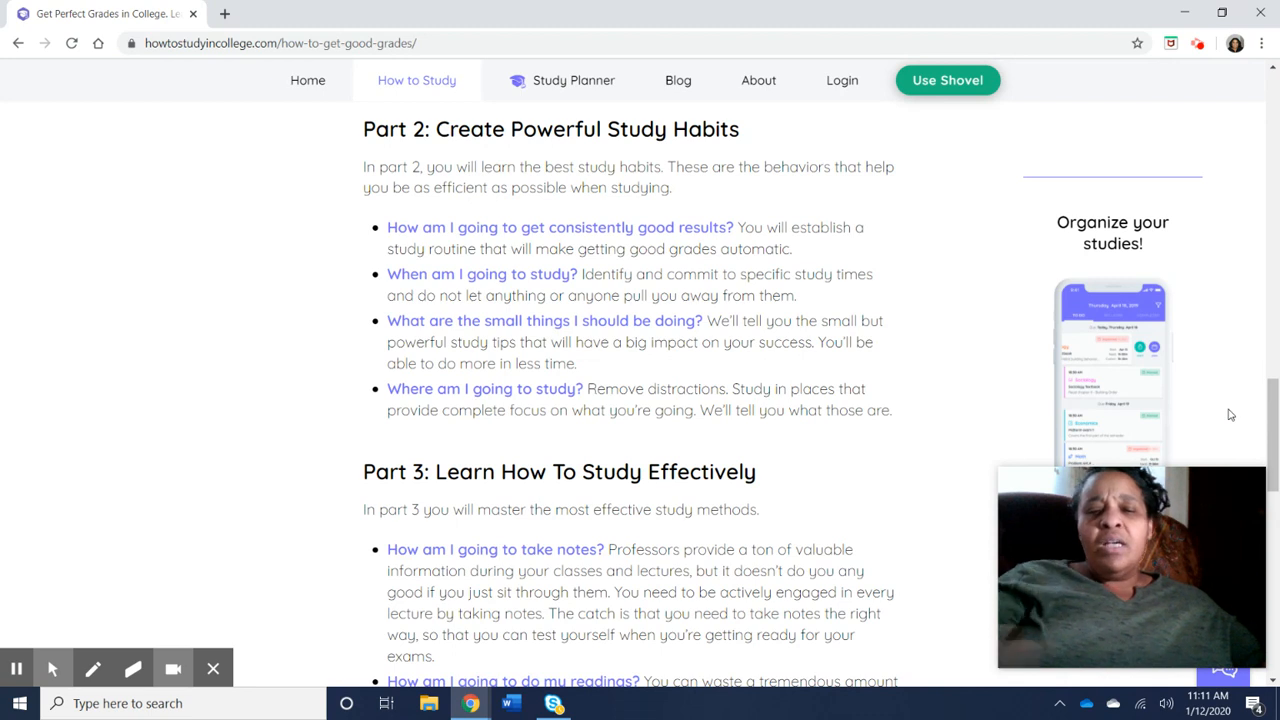
mouse_move(1058, 400)
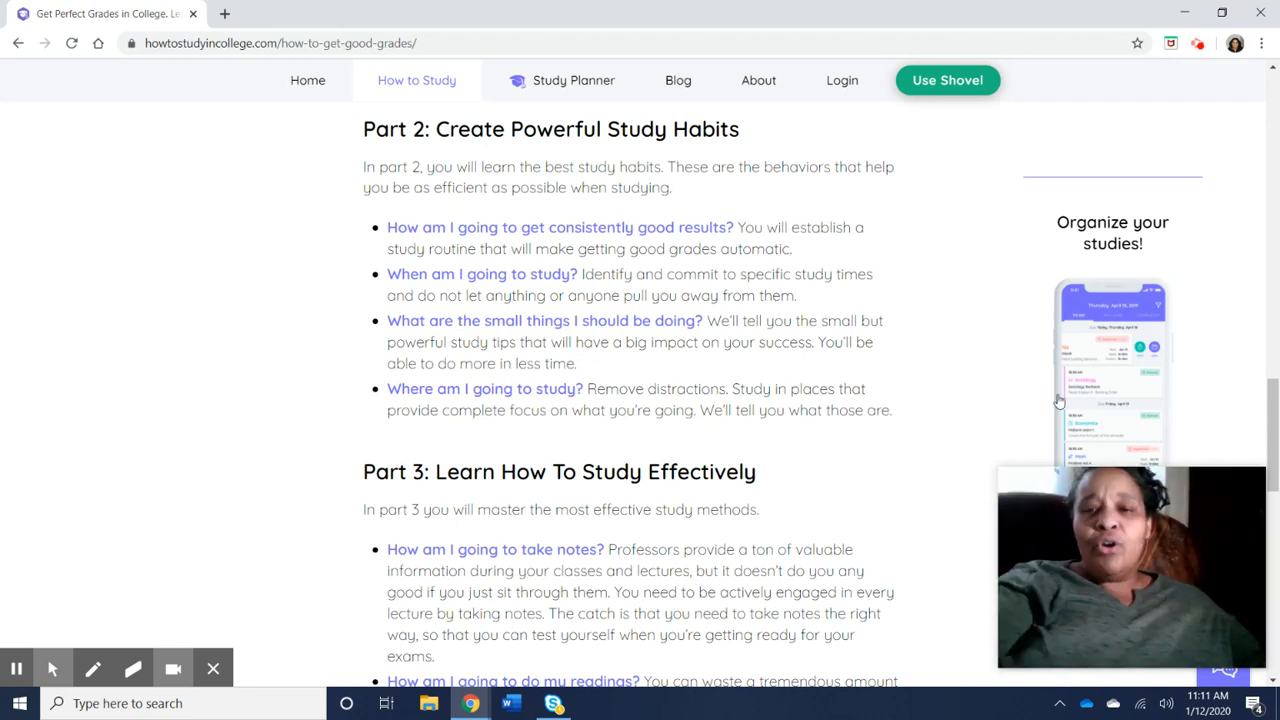
scroll("down", 3)
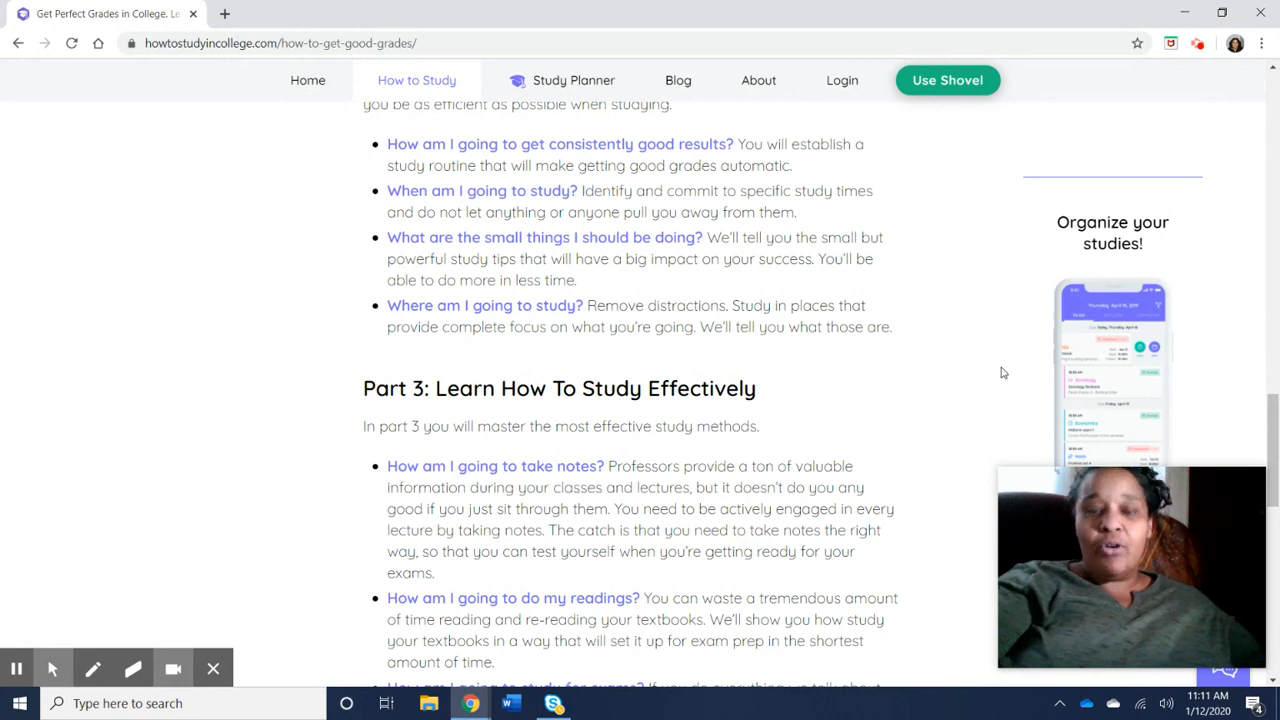
scroll("down", 3)
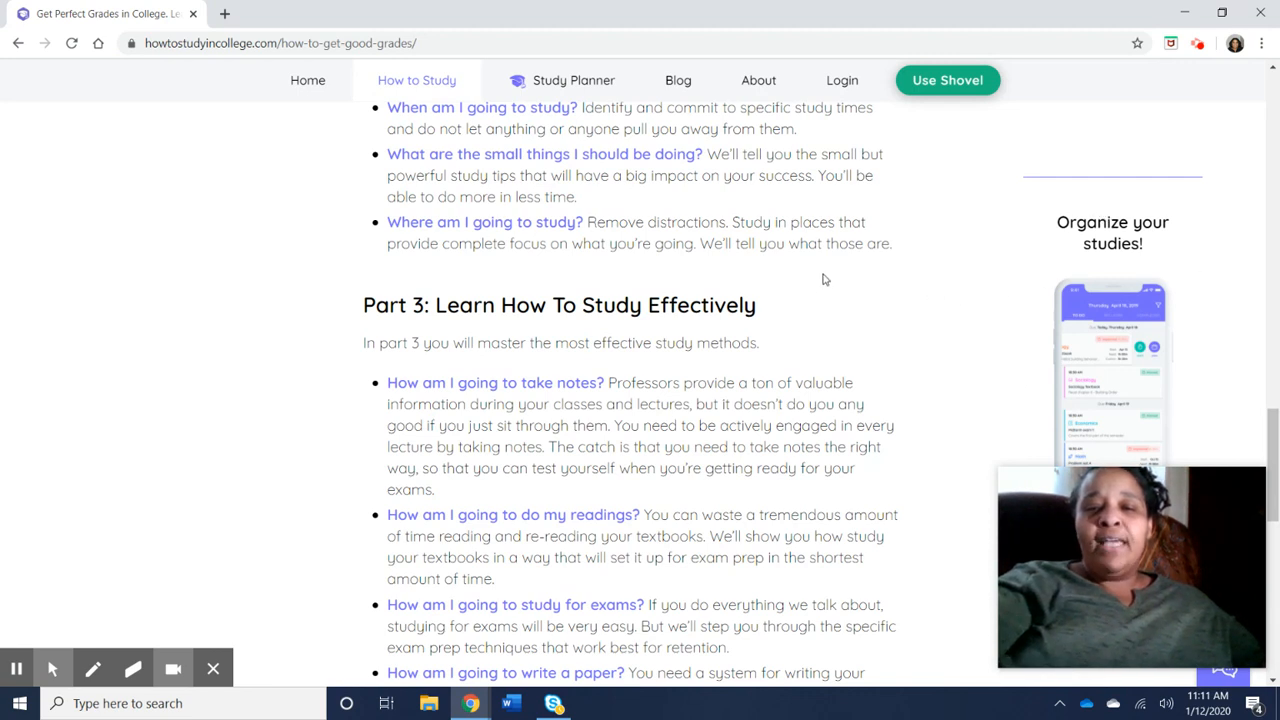
scroll("down", 3)
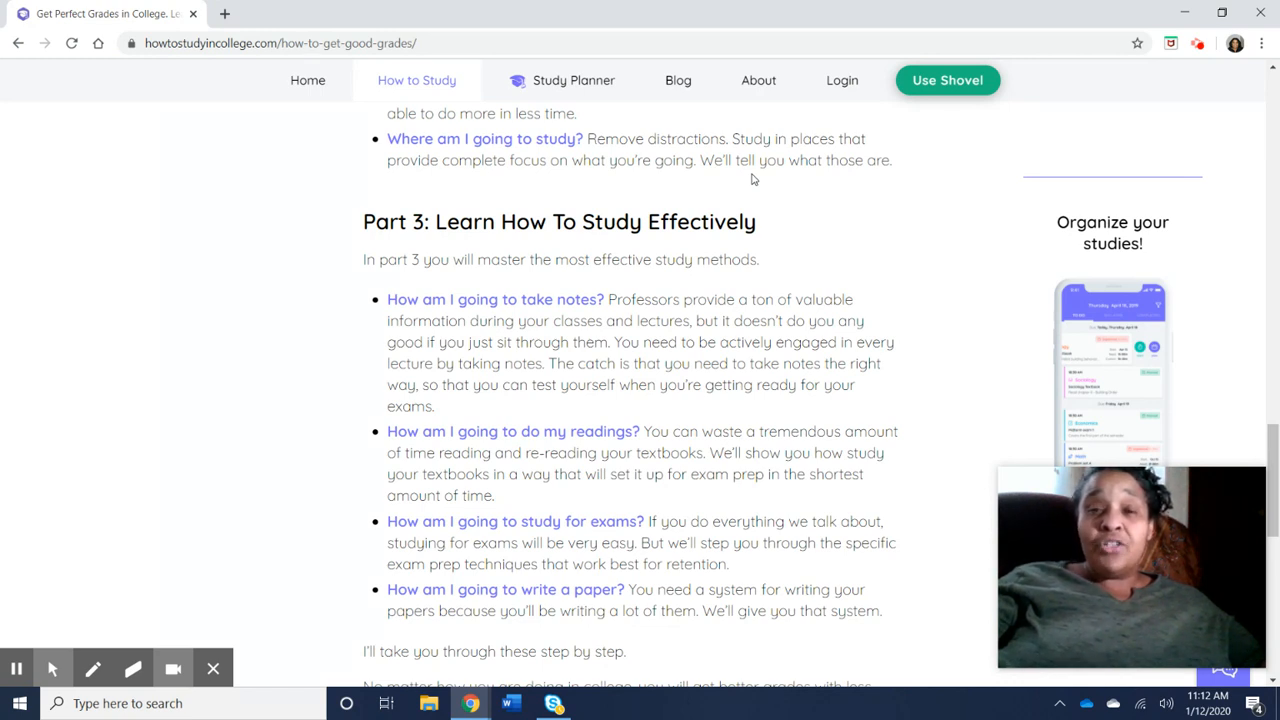
scroll("down", 3)
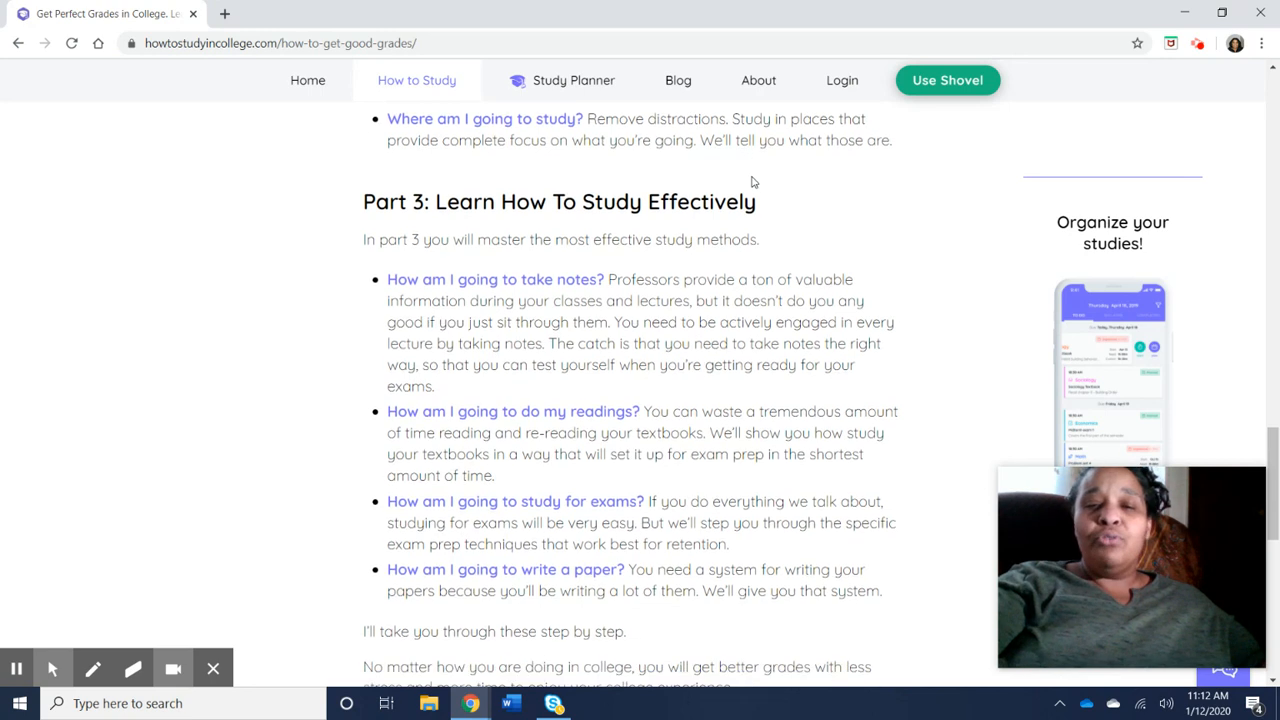
scroll("down", 3)
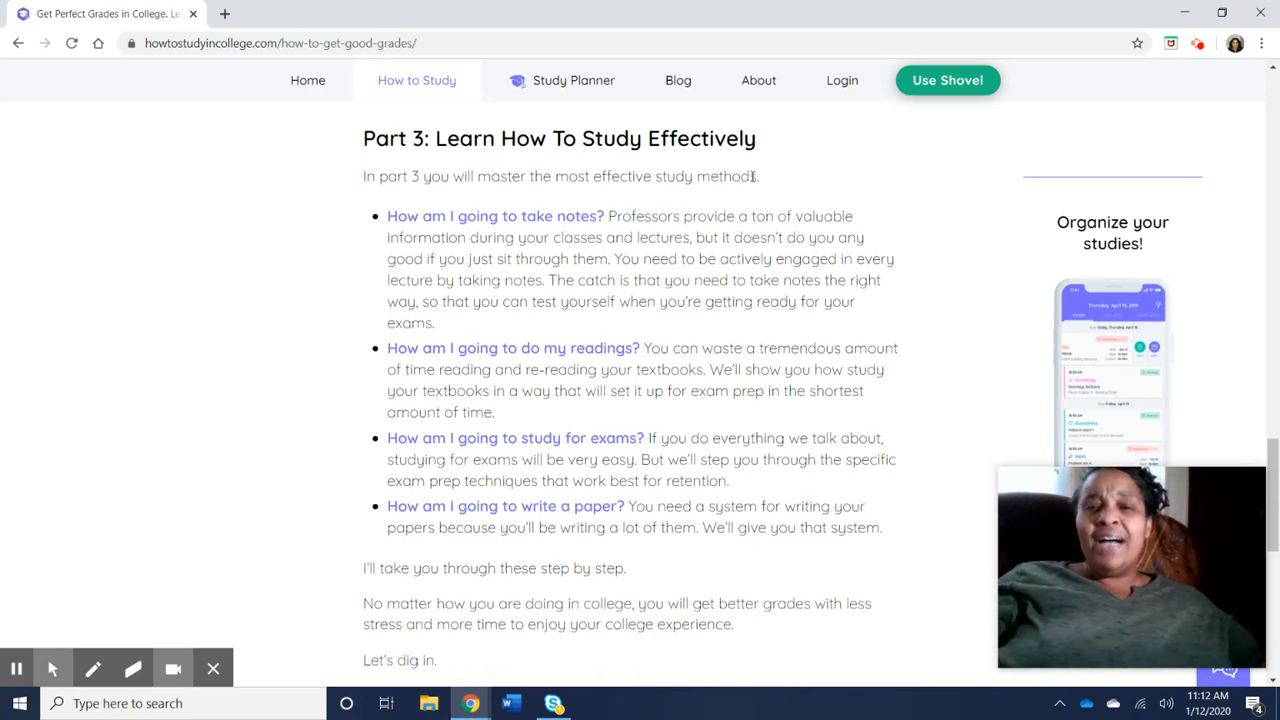